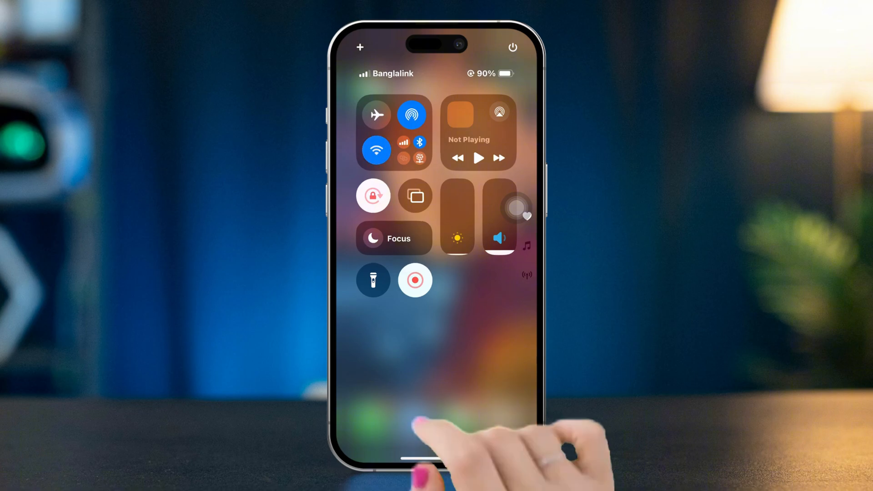
# Toggle the Airplane Mode button in Control Center.
pyautogui.click(392, 134)
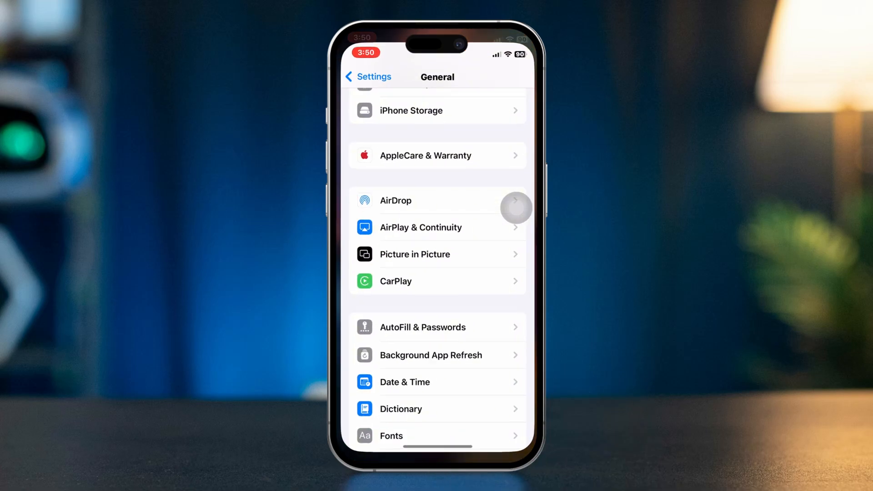
# Clear all Safari history and website data with Close All Tabs enabled.
pyautogui.click(367, 77)
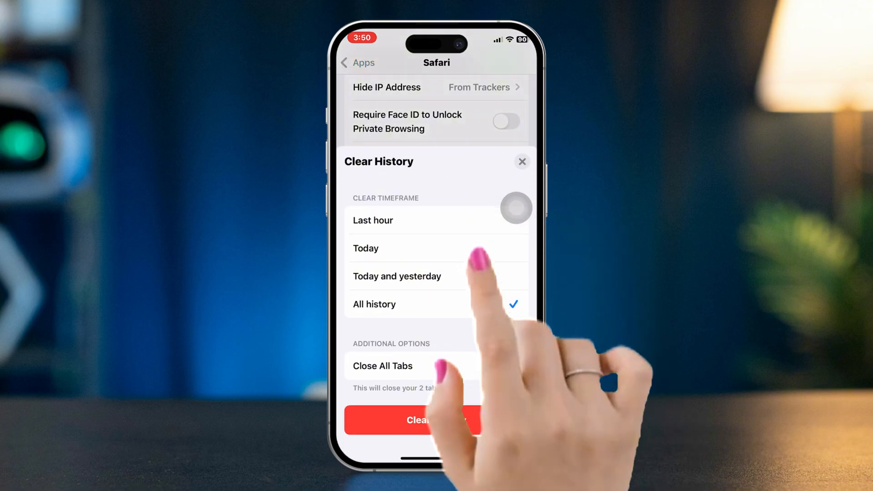
pyautogui.click(504, 359)
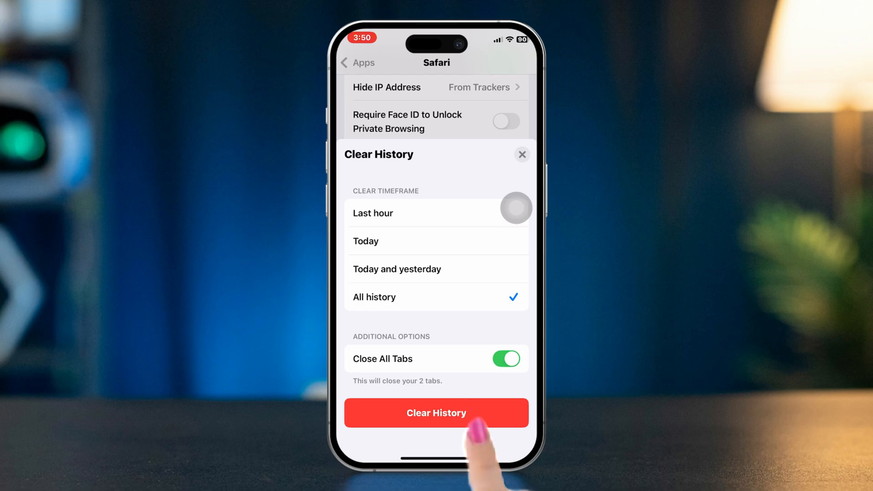
pyautogui.click(436, 413)
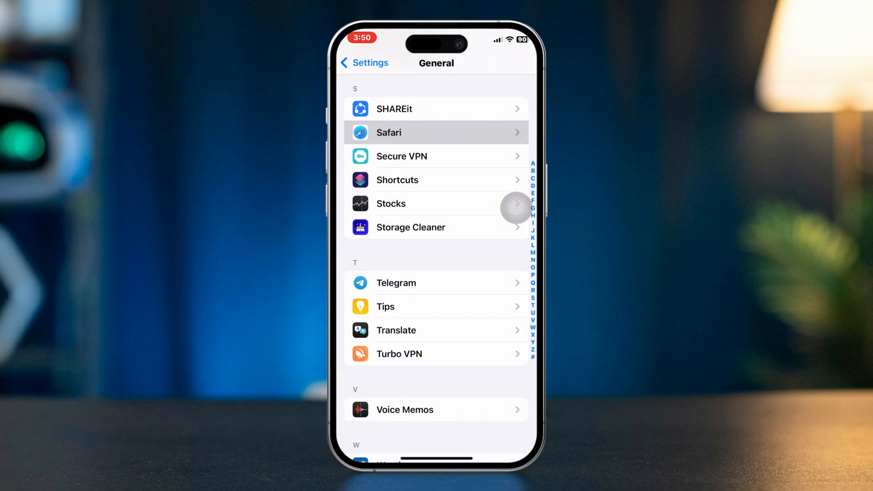
# Open General > Software Update, which offers iOS 18.1 Beta 7.
pyautogui.click(364, 62)
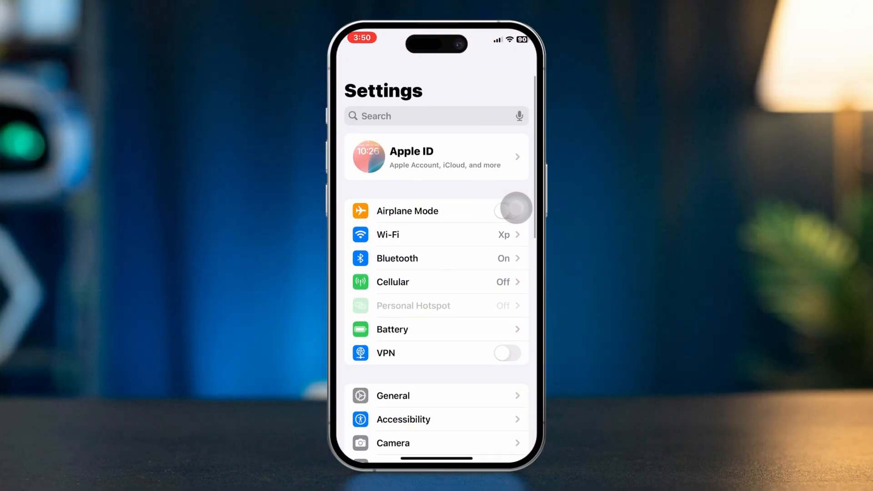
pyautogui.scroll(3)
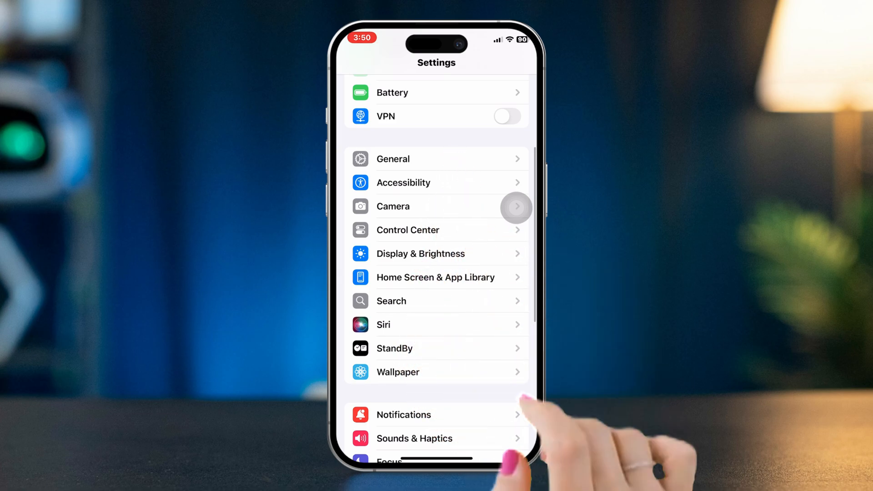
pyautogui.click(393, 159)
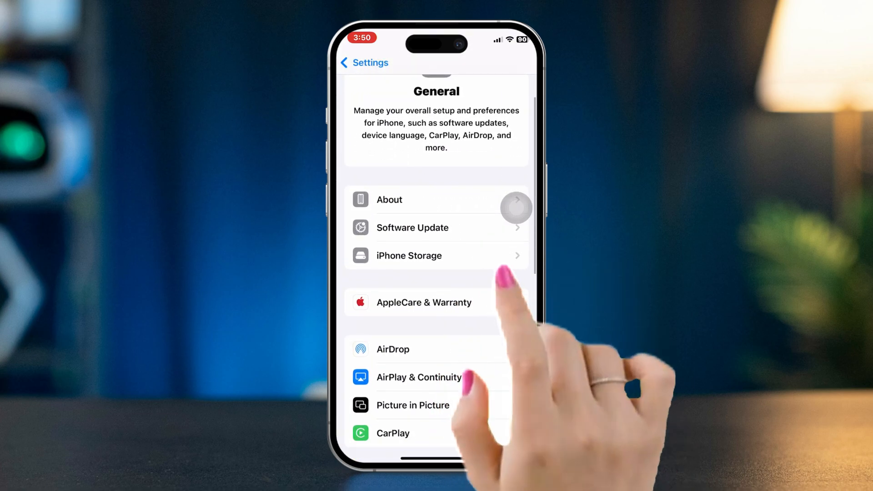
pyautogui.click(412, 227)
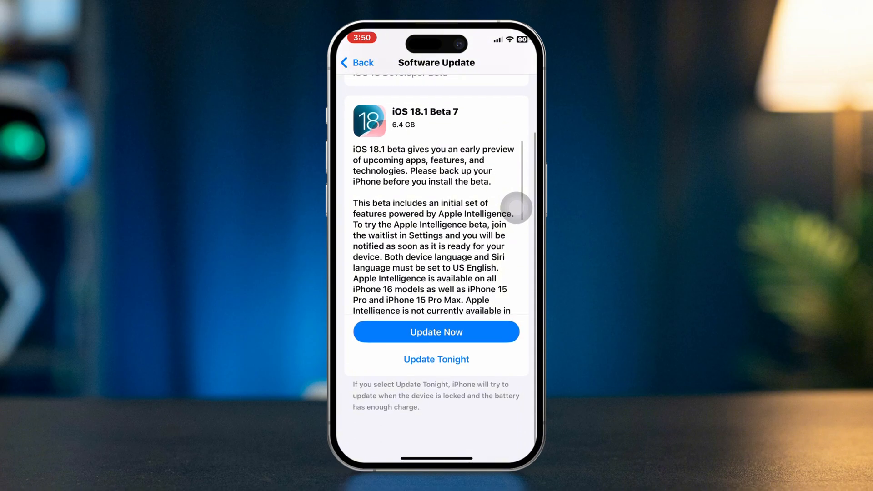
# Go back through General to the main Settings list.
pyautogui.click(357, 63)
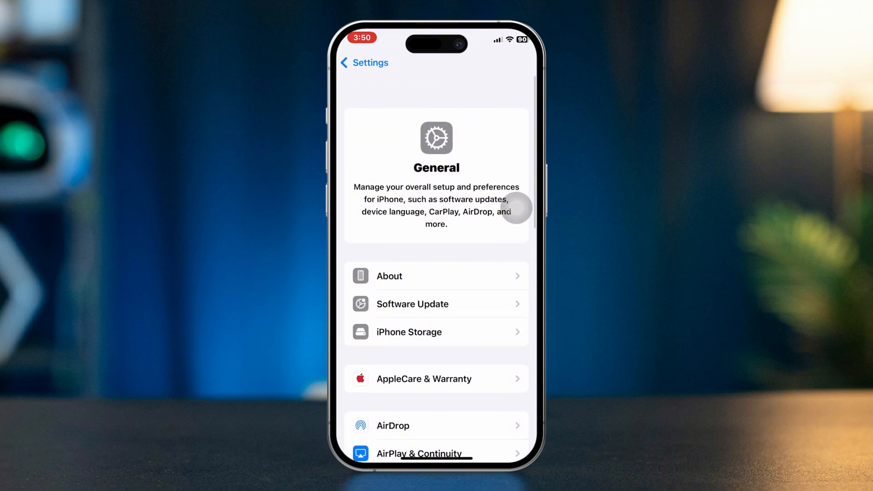
pyautogui.click(362, 62)
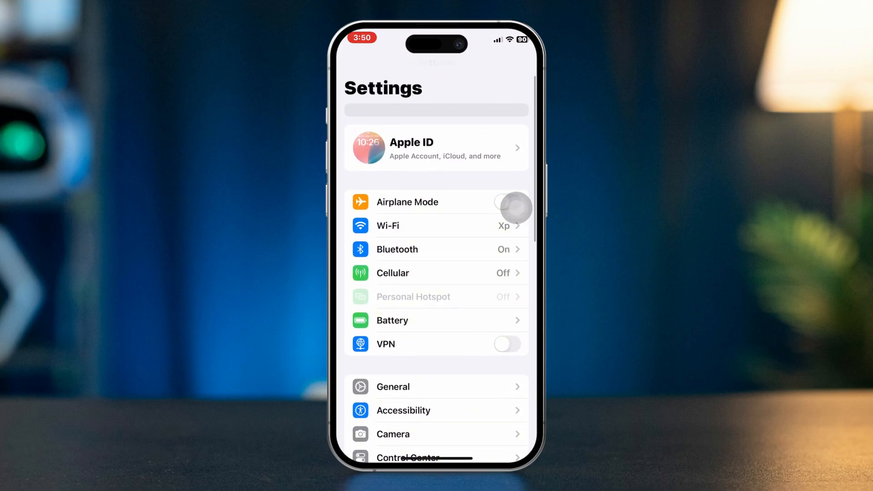